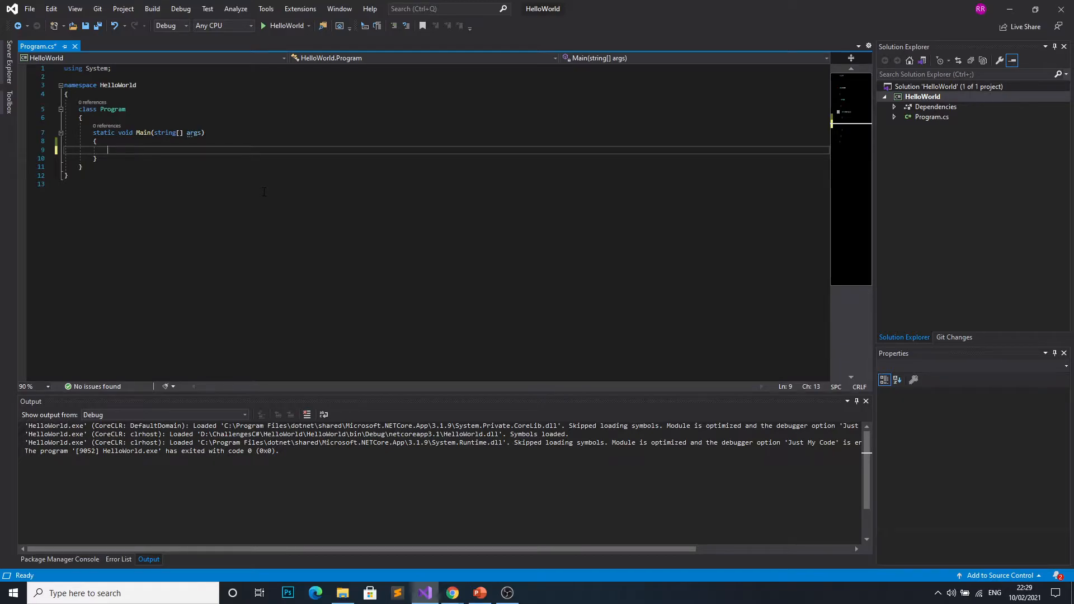
# Add Console.WriteLine("Hello World!"); to Main, then build and run HelloWorld so its console opens.
pyautogui.write('Console.')
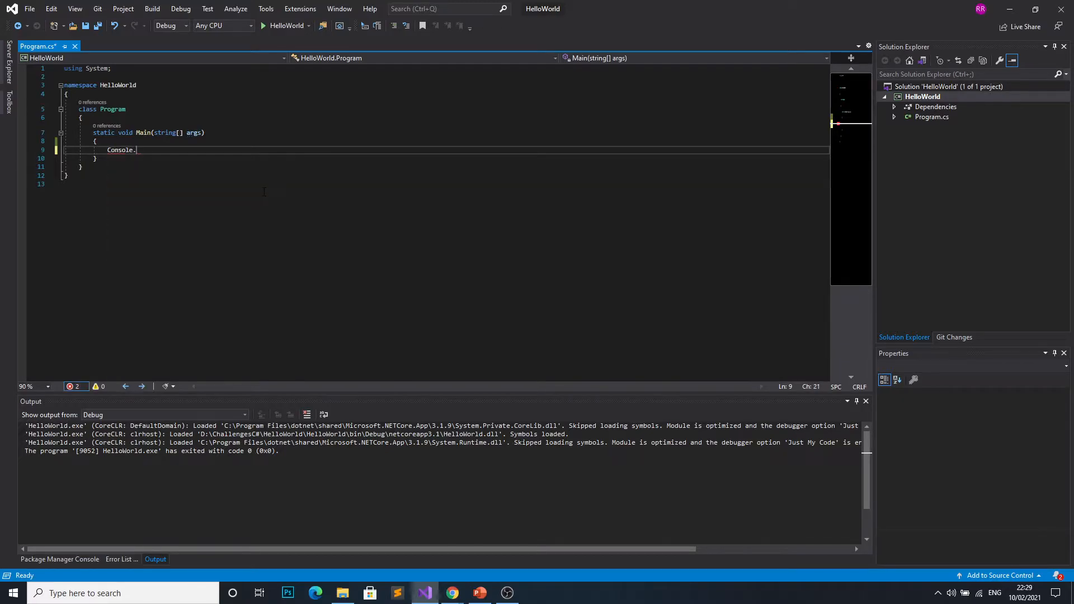
pyautogui.write('WriteLine(')
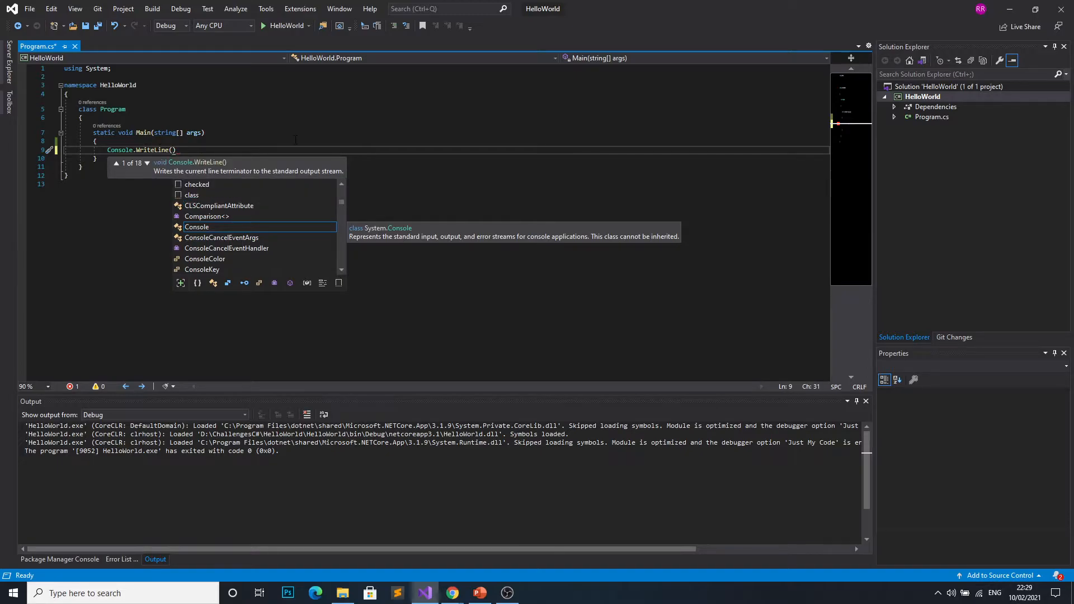
pyautogui.write('"')
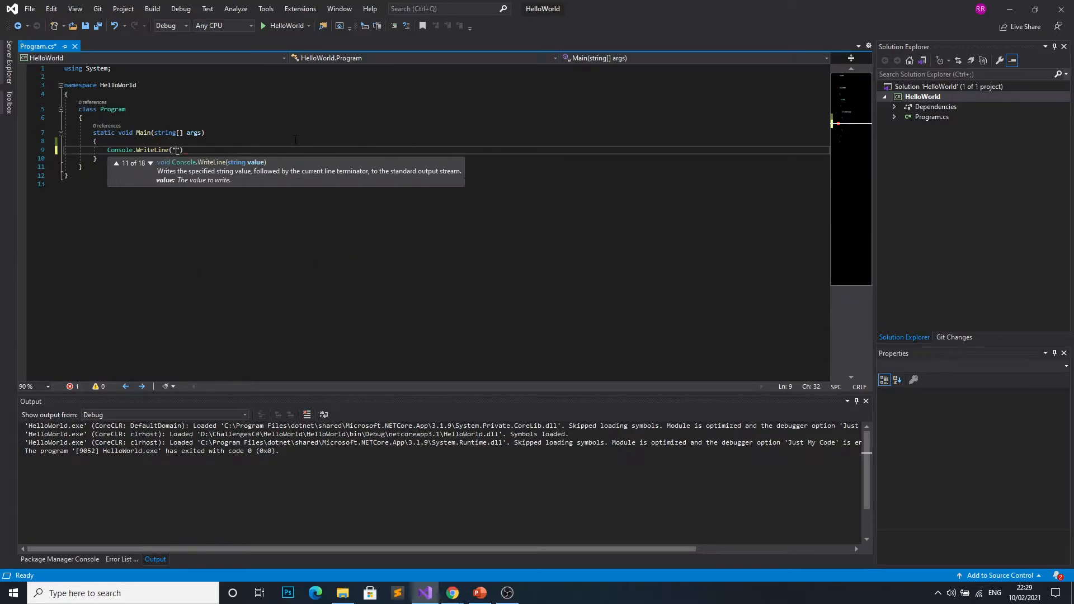
pyautogui.write('Hello World!')
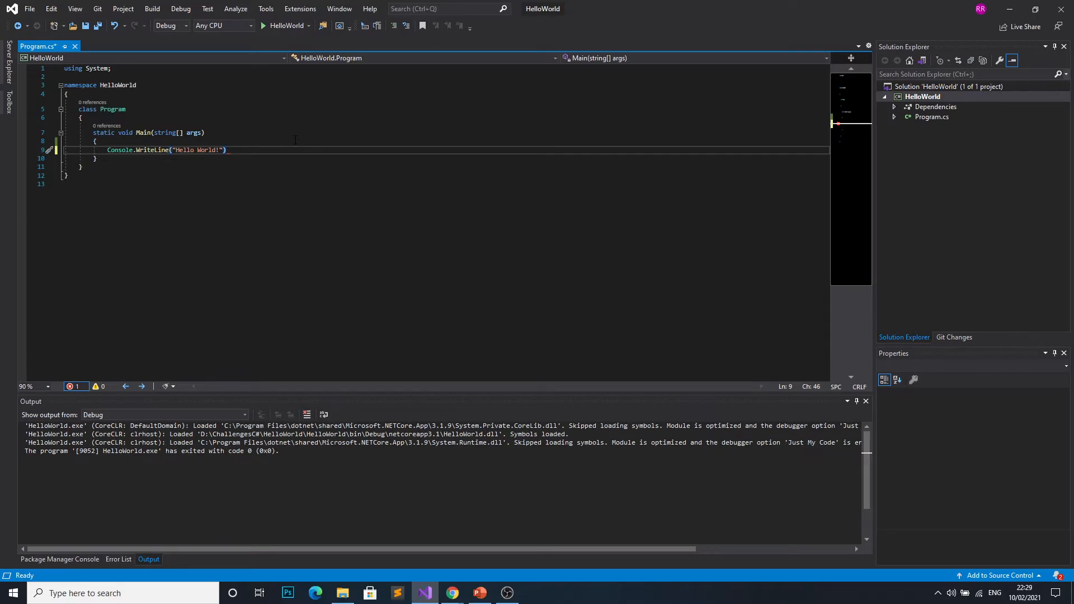
pyautogui.write(';')
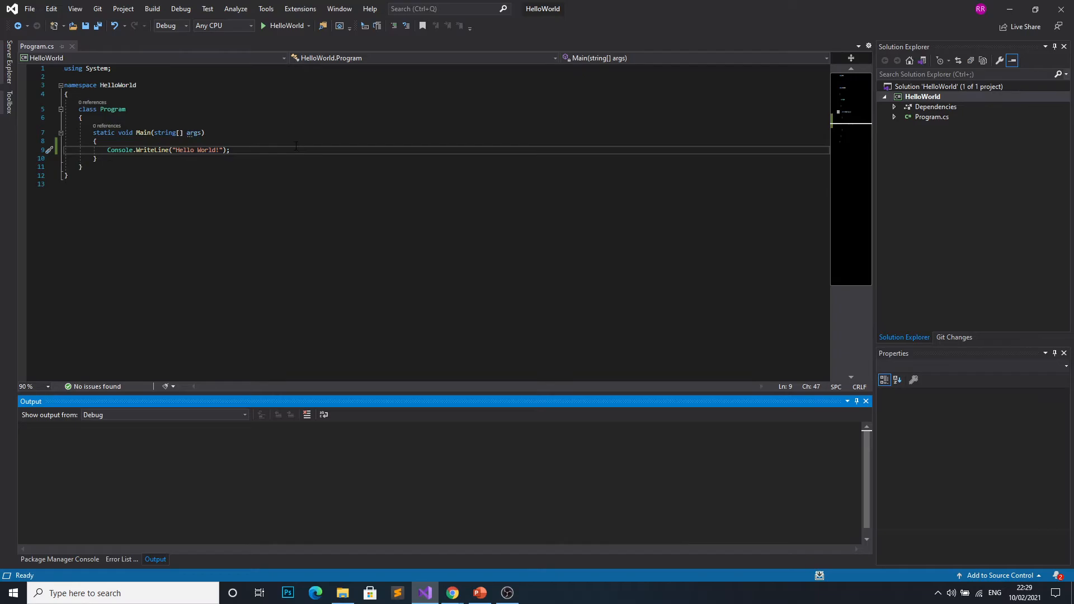
pyautogui.click(263, 25)
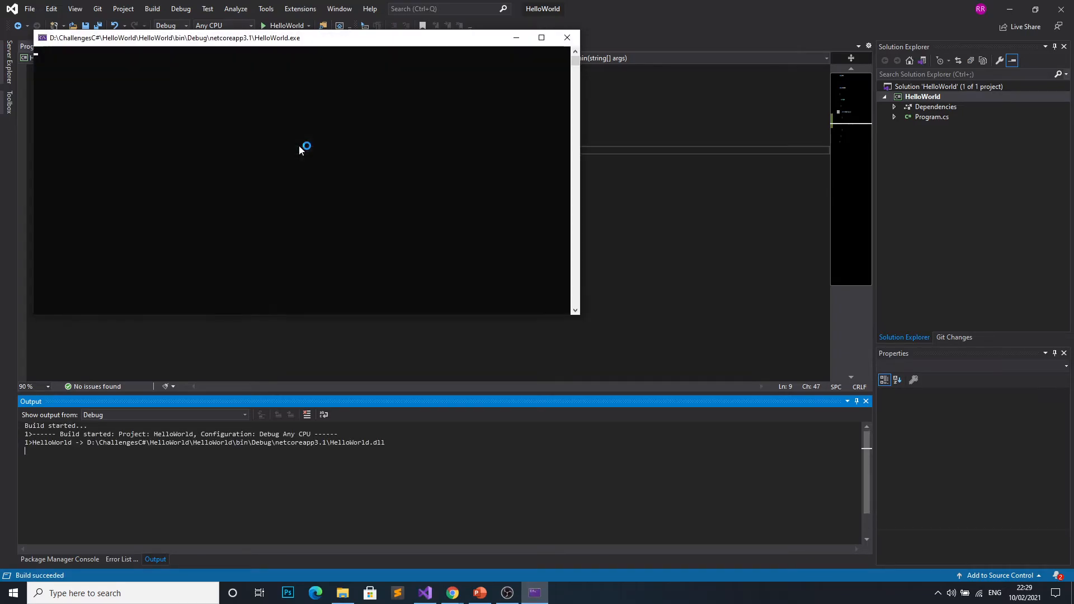